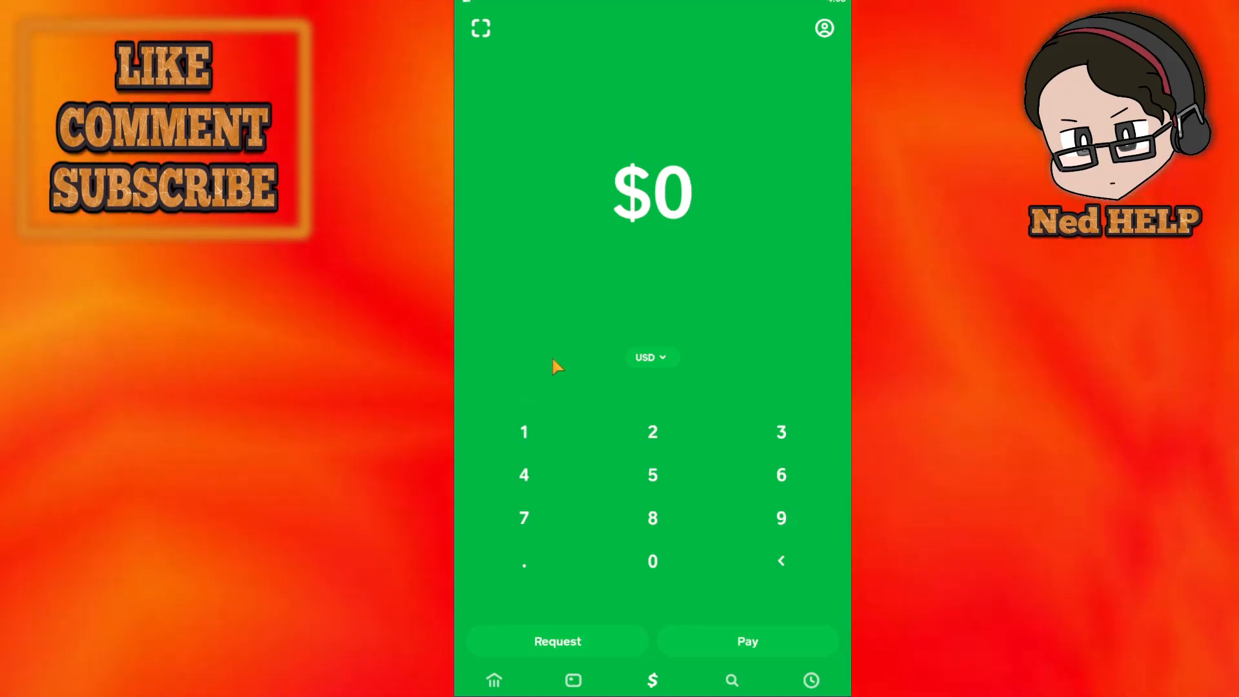
mouse_move(726, 289)
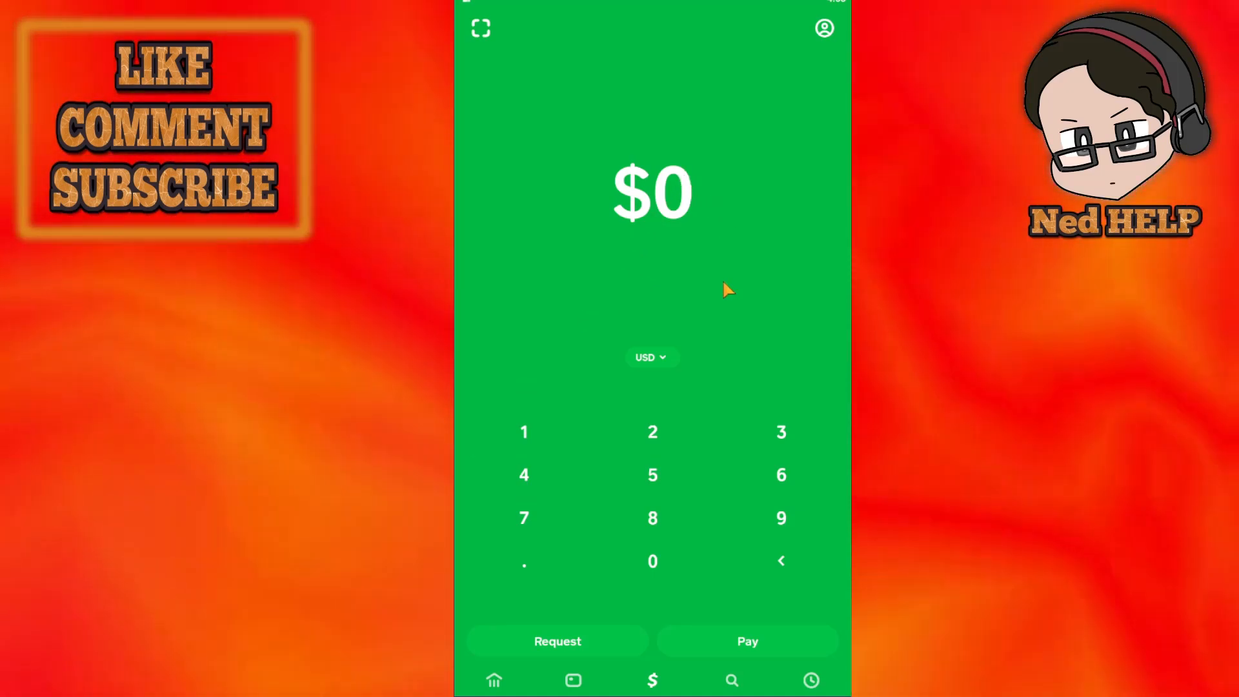
mouse_move(802, 65)
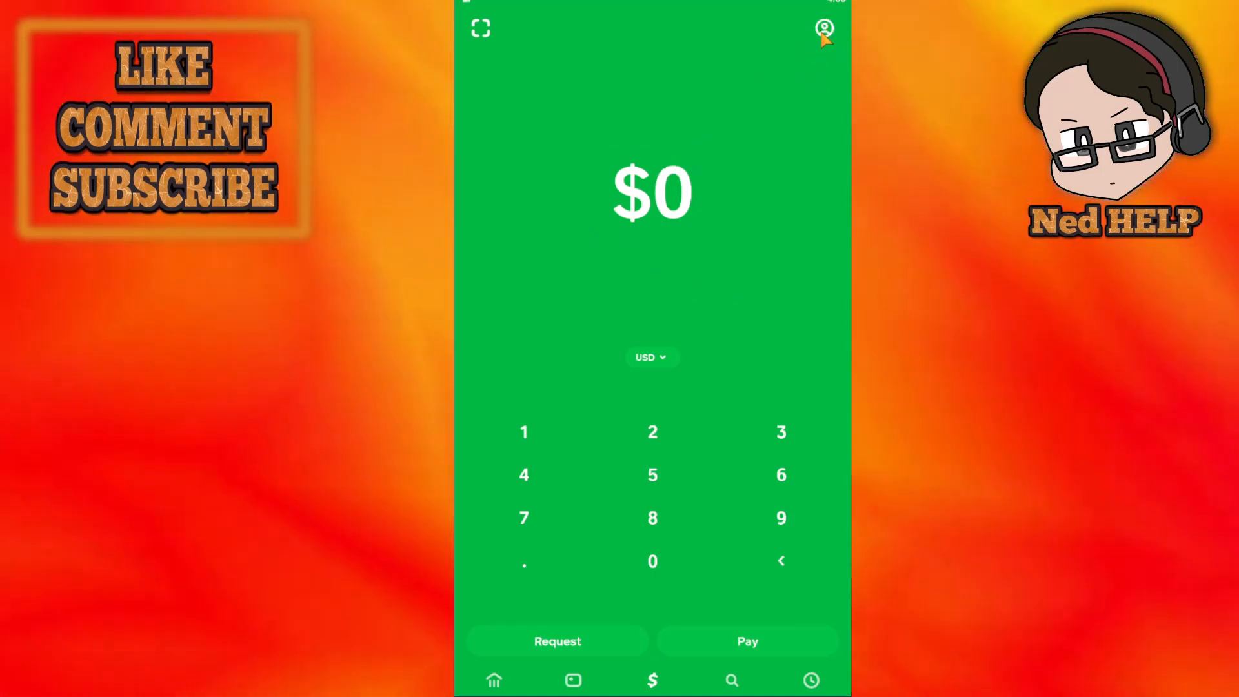
Go to Your Account from the profile icon and scroll to Account & Settings.
click(825, 28)
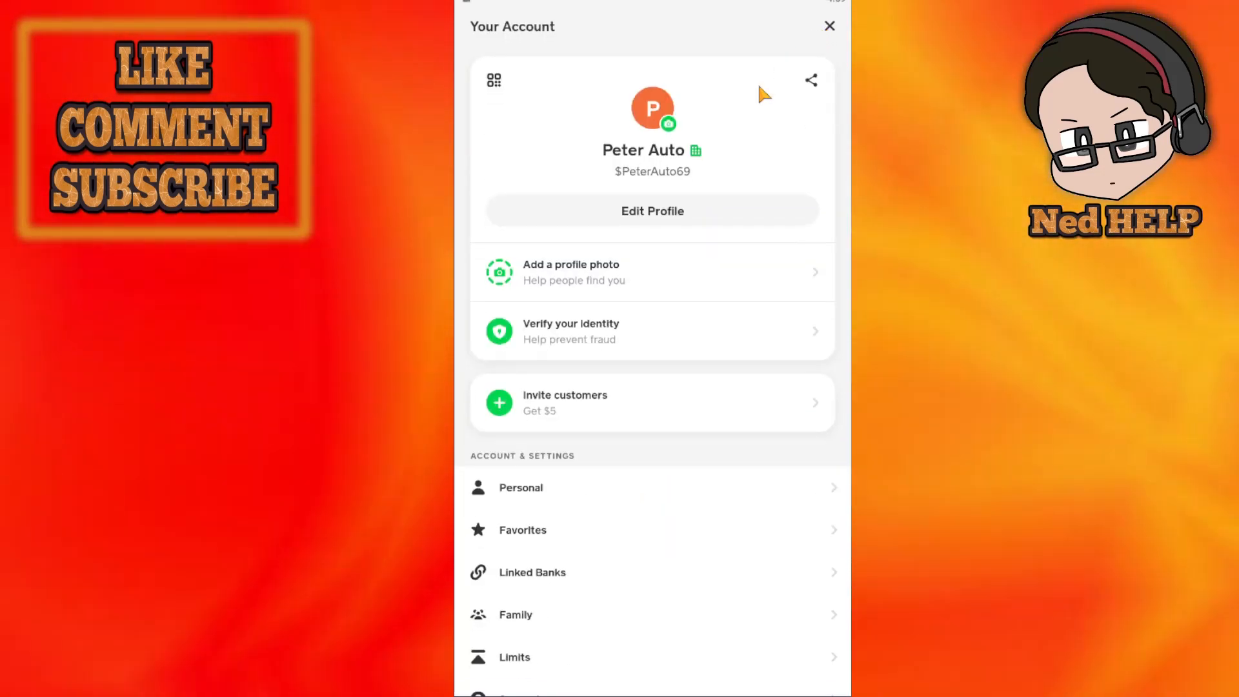
scroll(down, 3)
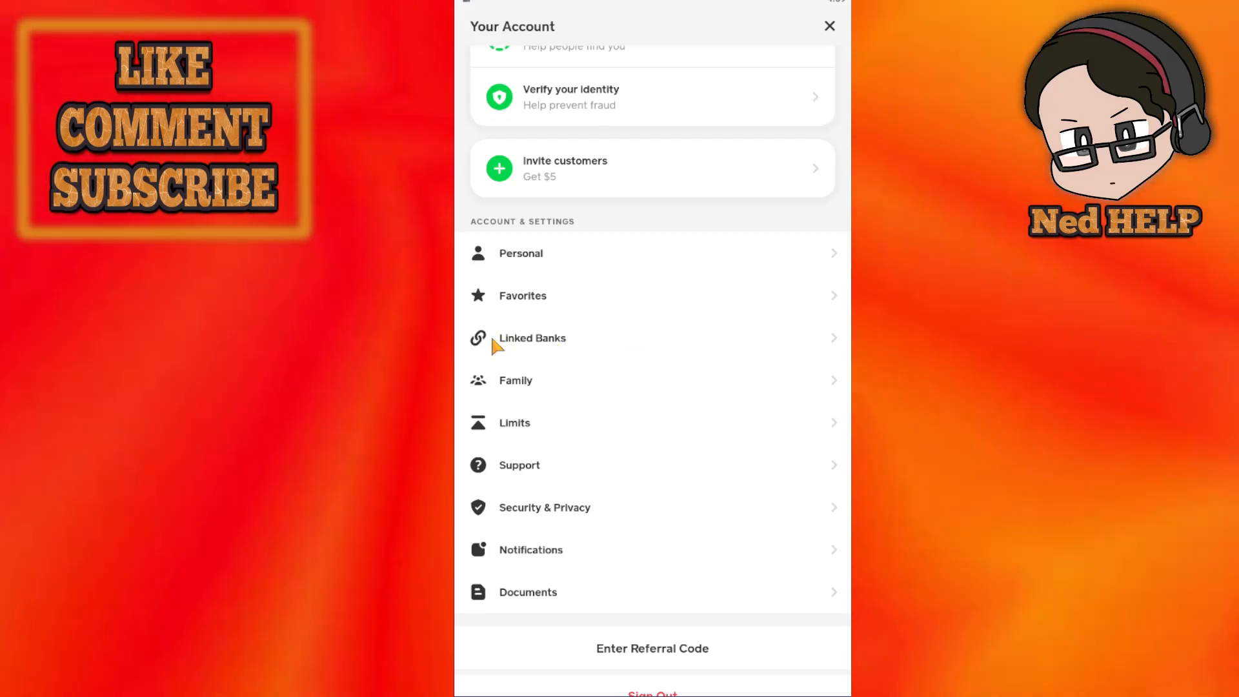
From Linked Banks, start the Link Debit Card flow.
click(531, 338)
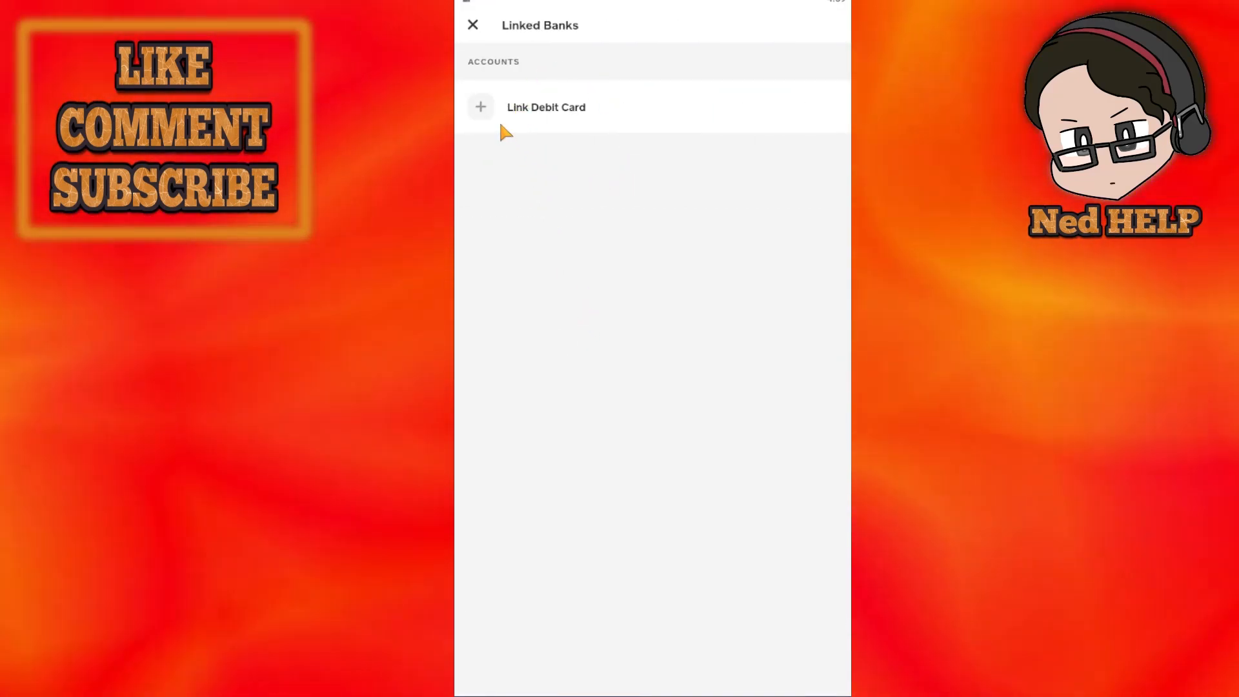
mouse_move(551, 100)
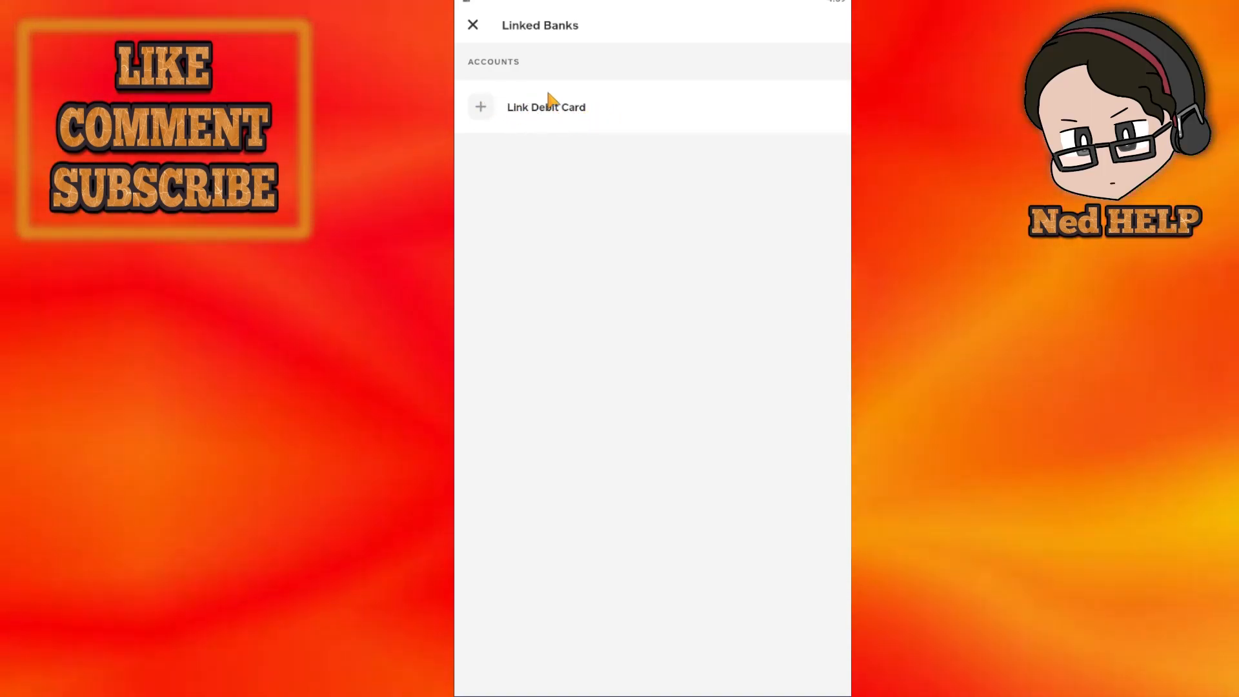
mouse_move(617, 119)
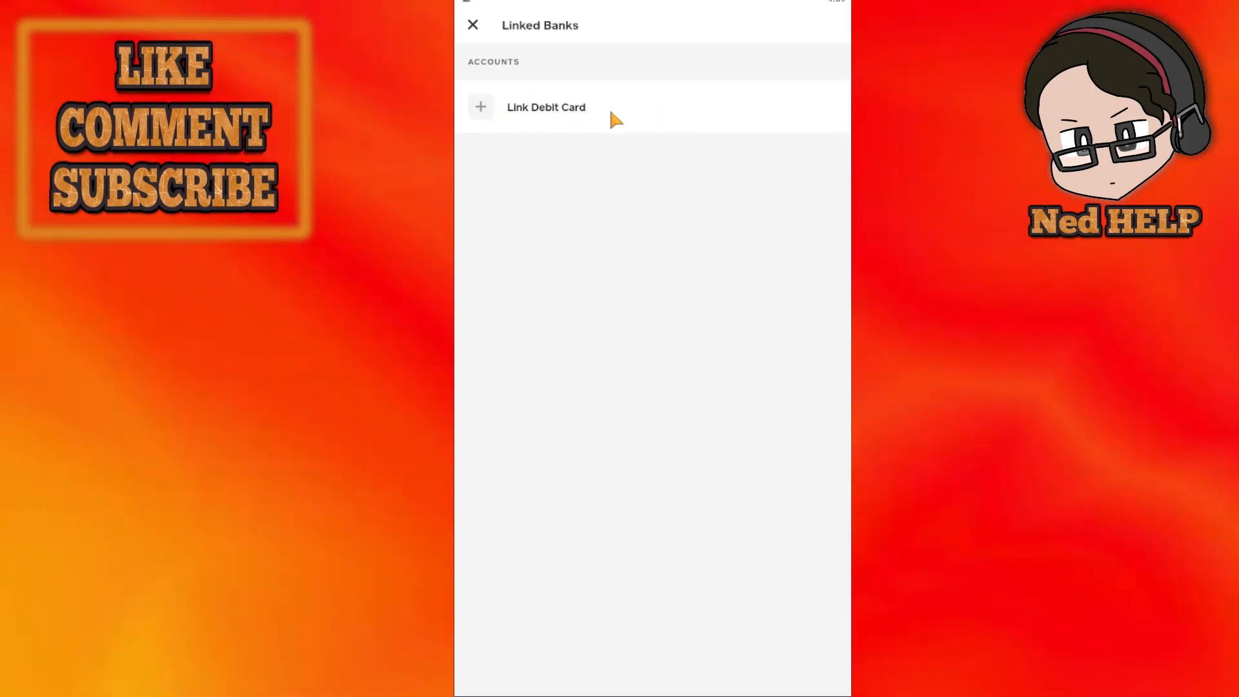
click(545, 107)
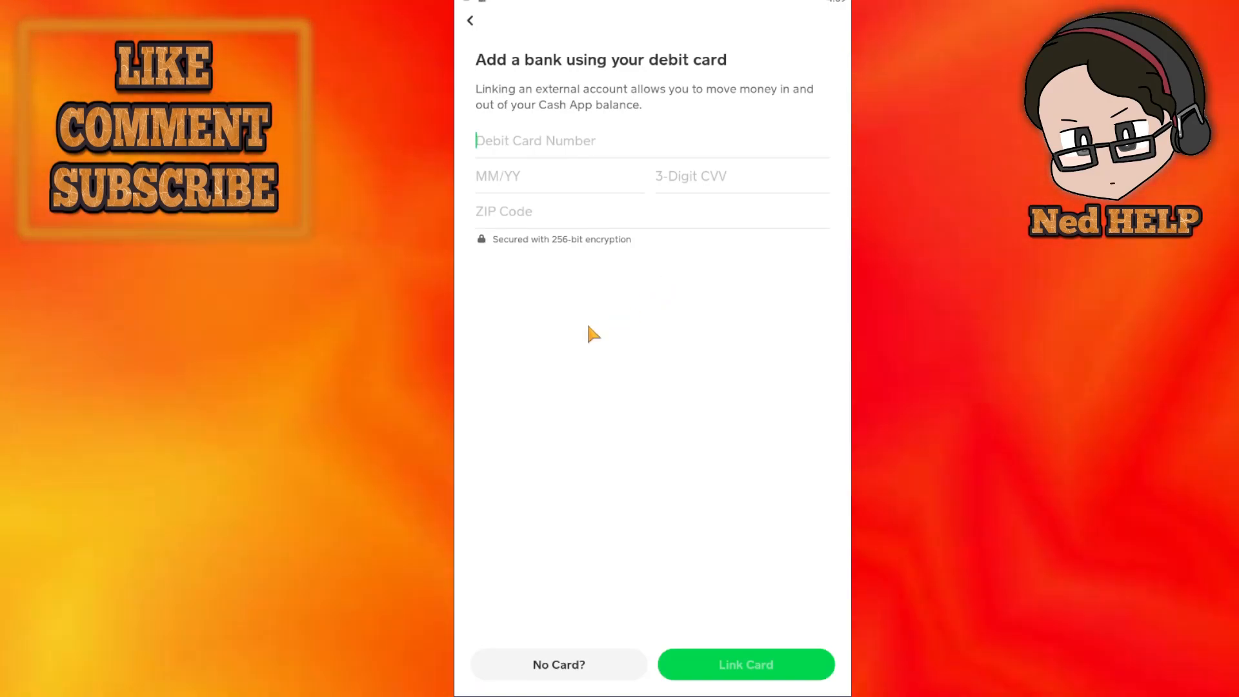
mouse_move(632, 71)
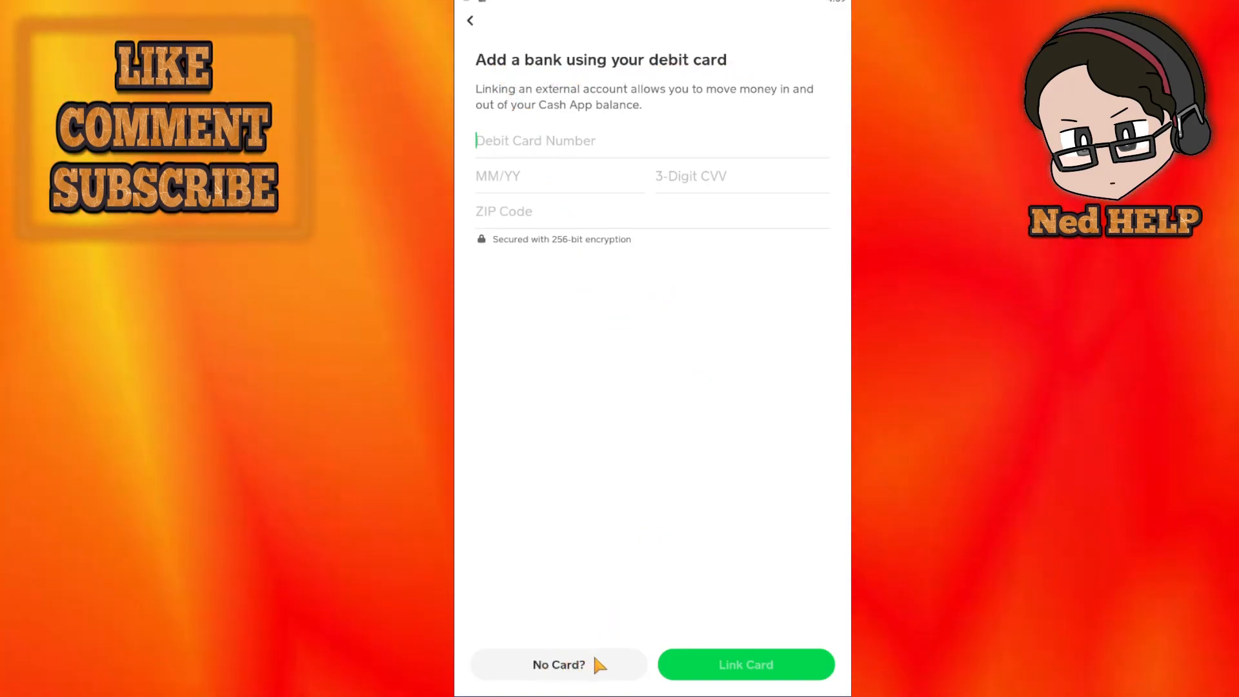
Choose No Card? and accept Plaid's bank-linking consent to reach the institution list.
click(558, 665)
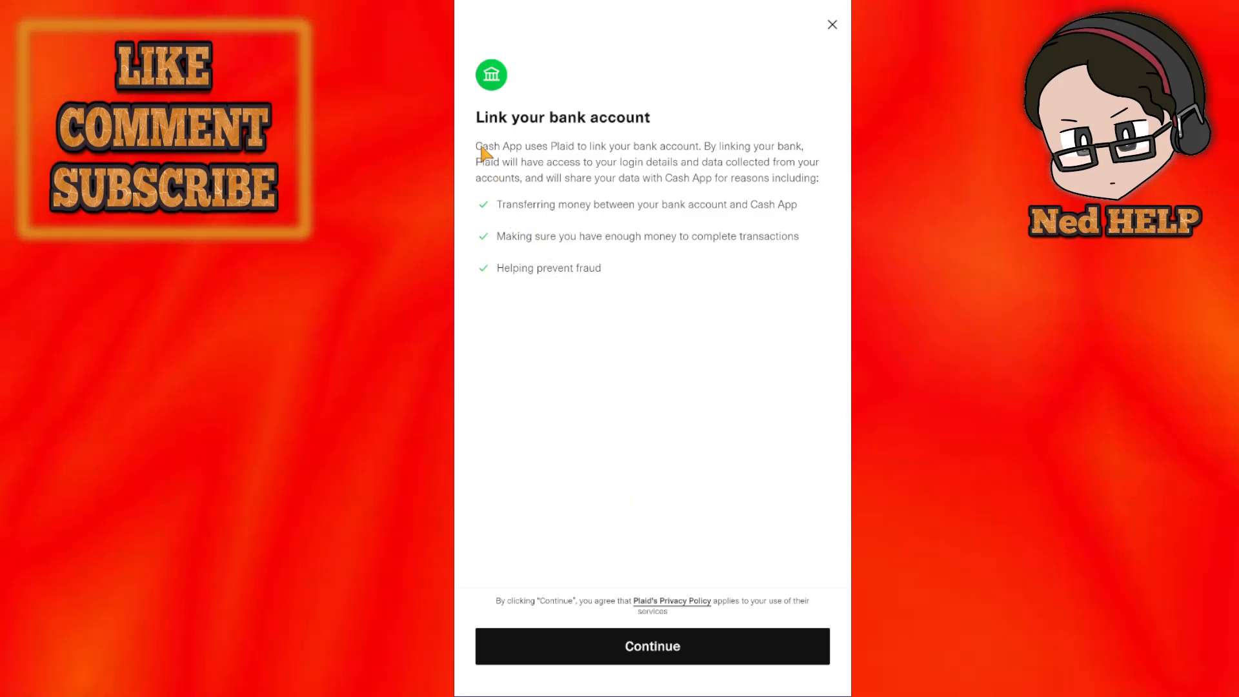
mouse_move(657, 125)
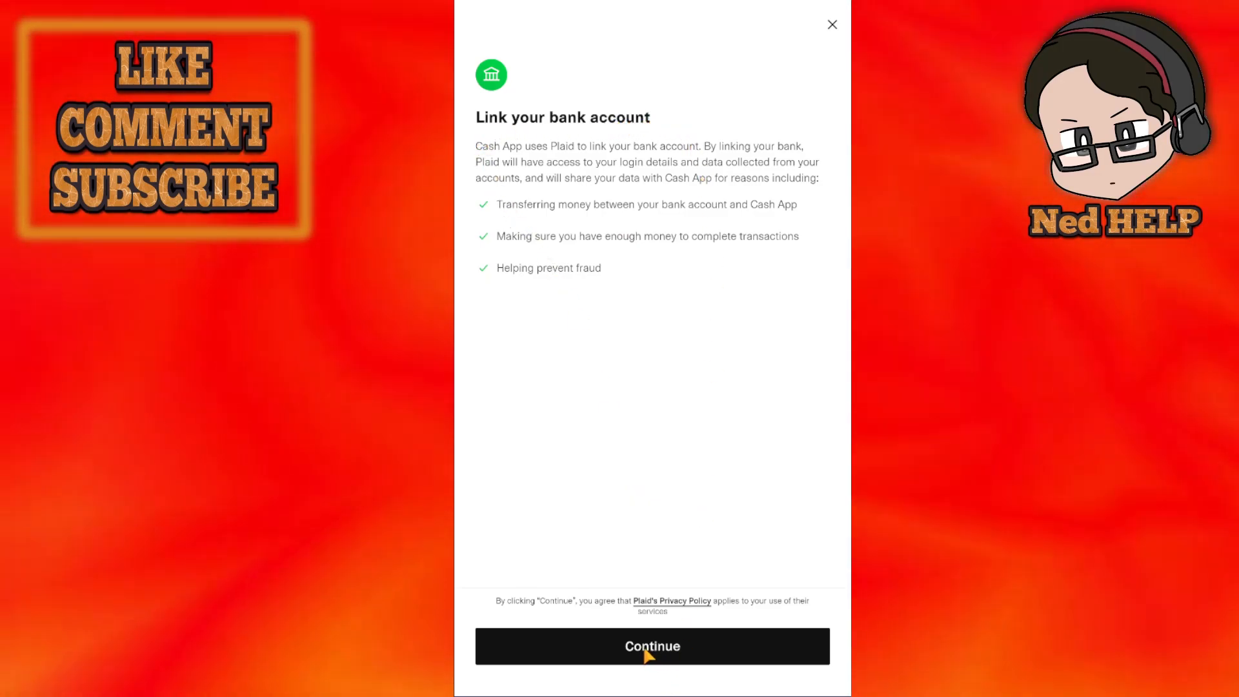
click(652, 645)
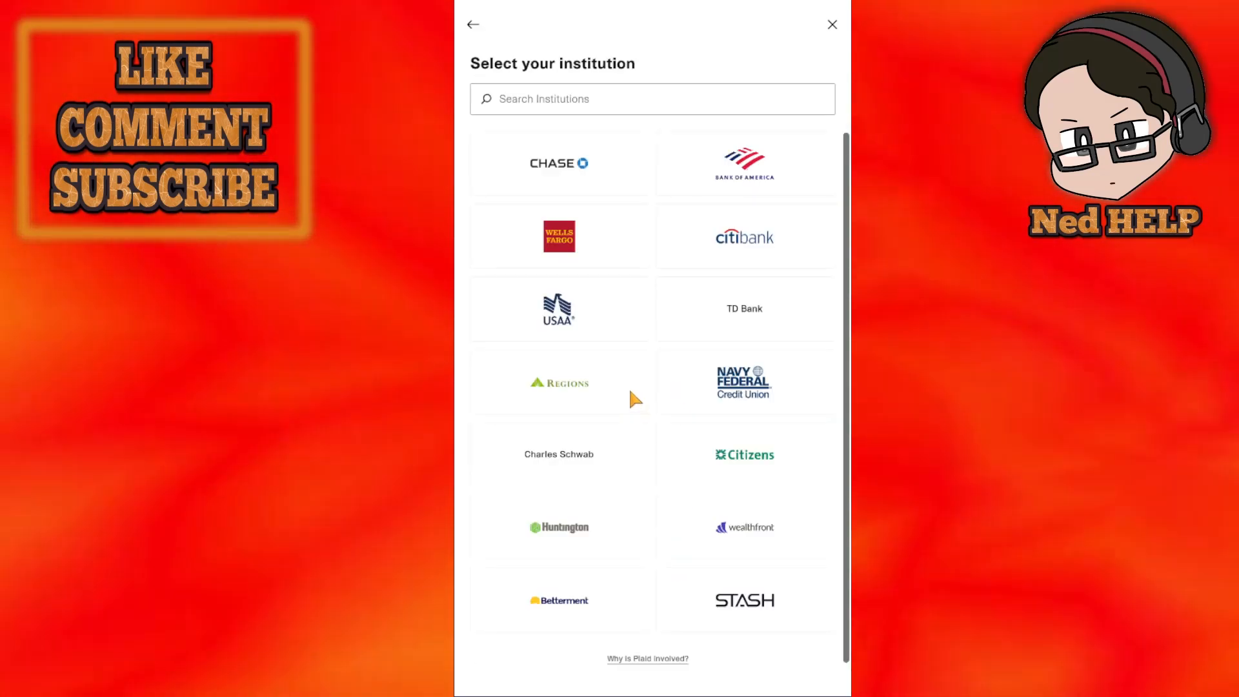
mouse_move(749, 172)
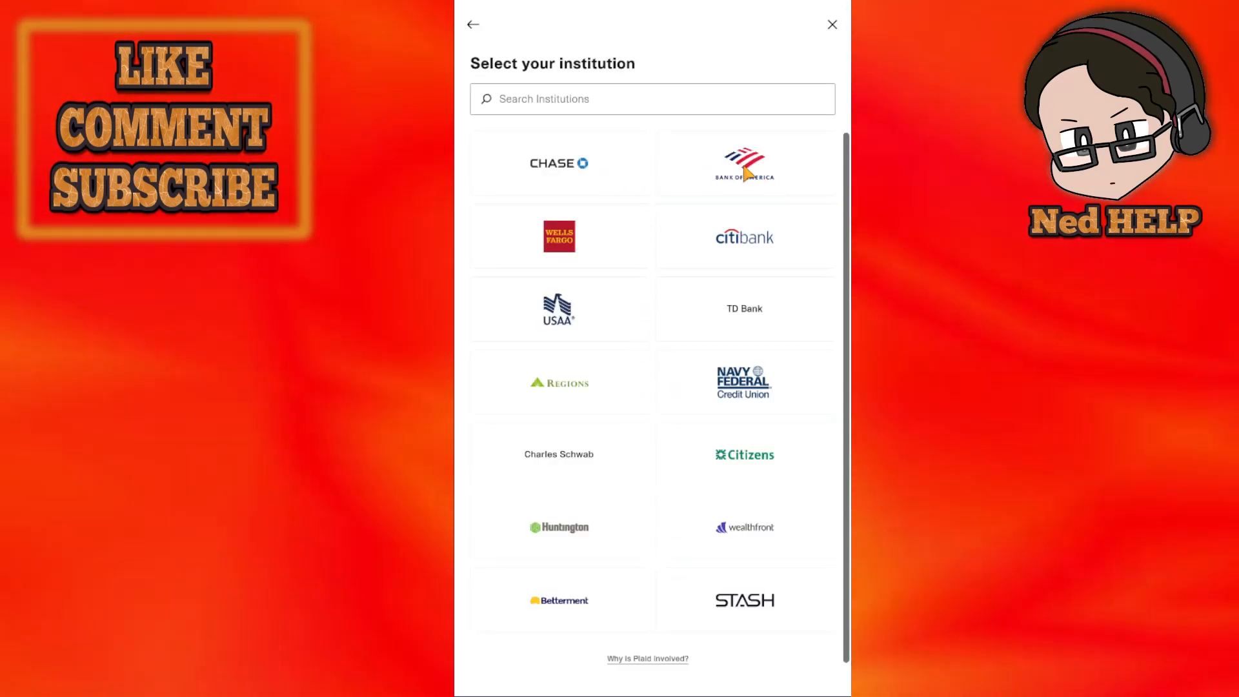
Select Bank of America from the institution list to reach its login prompt.
click(742, 162)
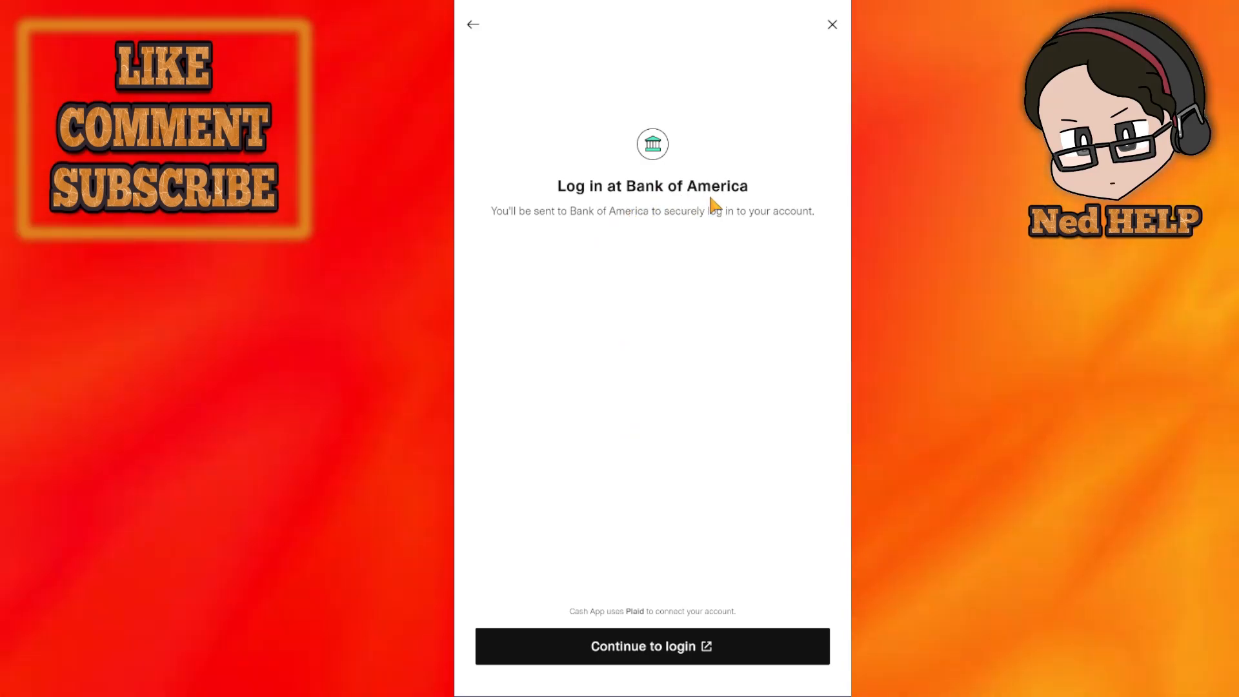
mouse_move(639, 651)
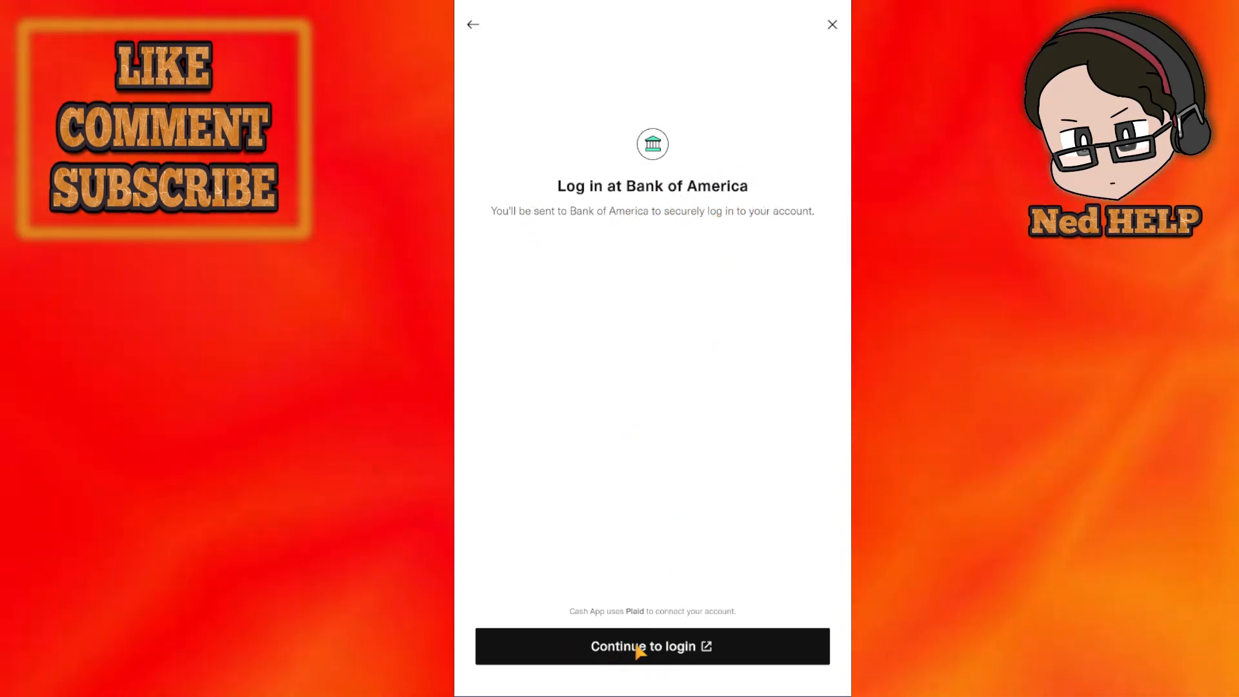
mouse_move(733, 523)
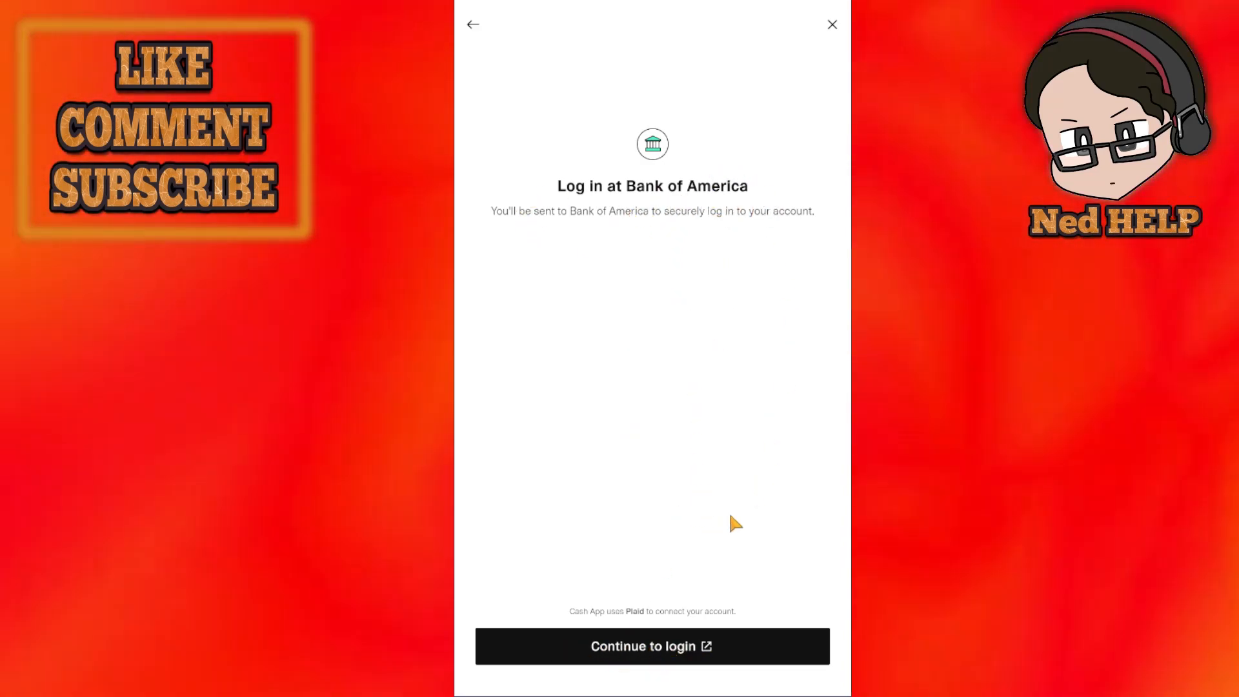
mouse_move(660, 216)
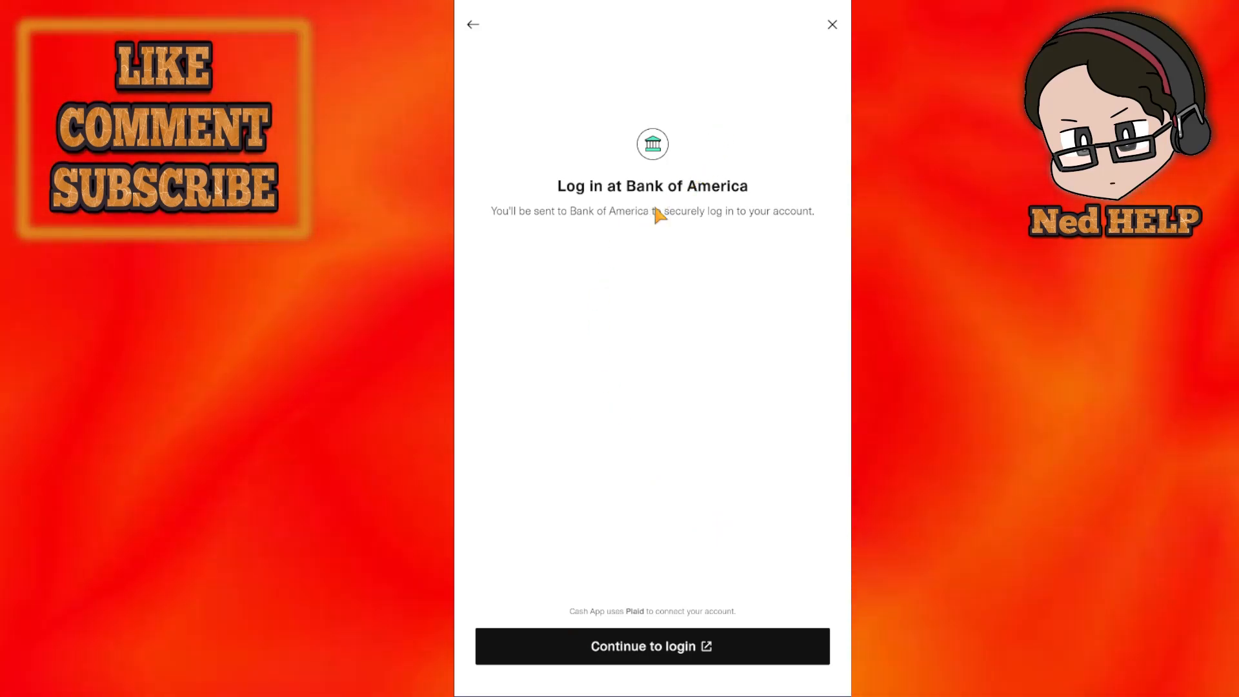
mouse_move(727, 494)
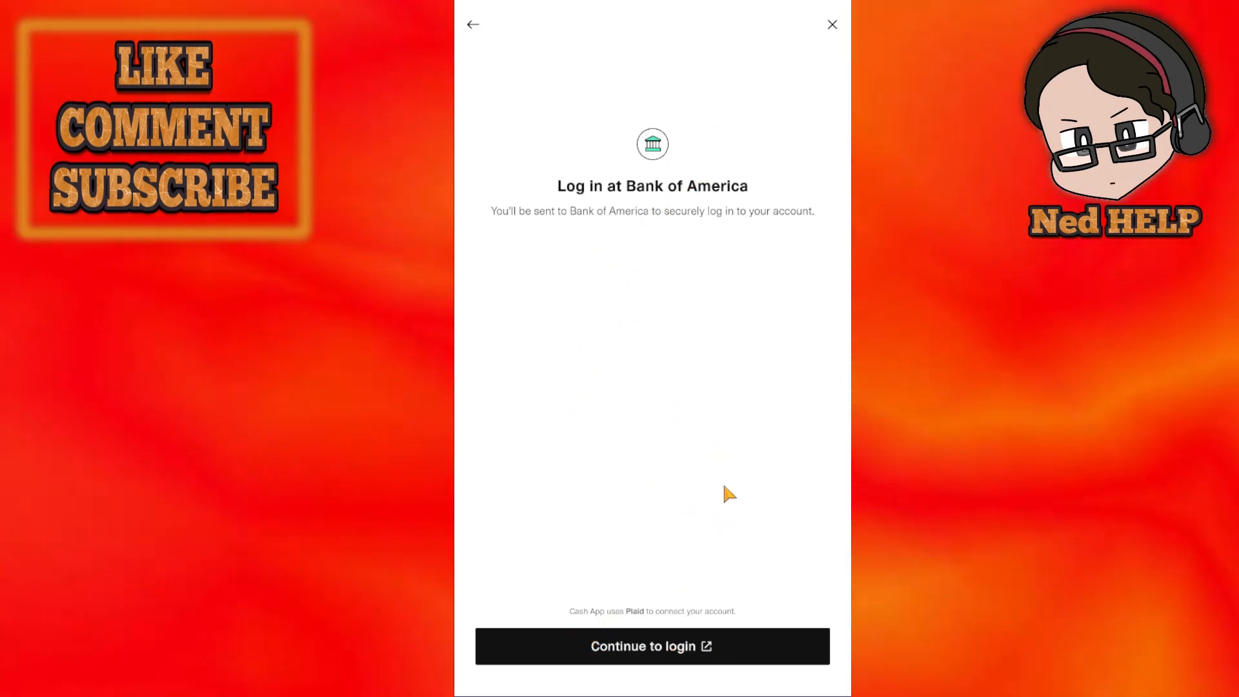
mouse_move(751, 122)
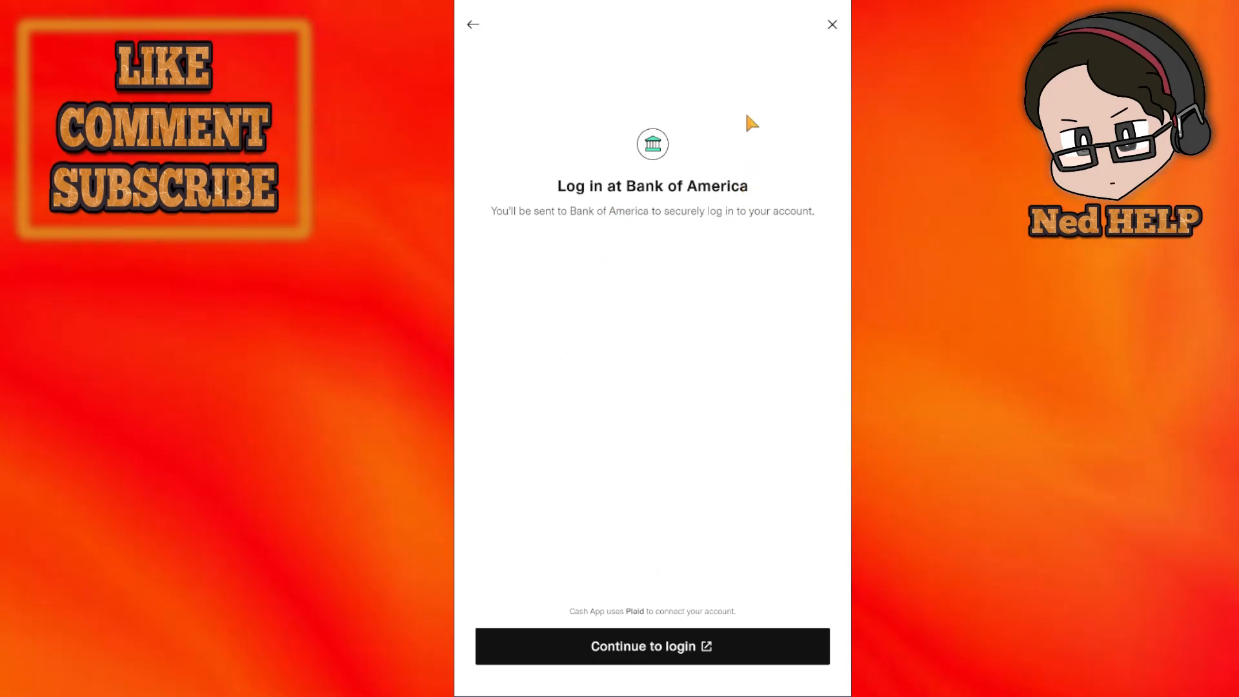